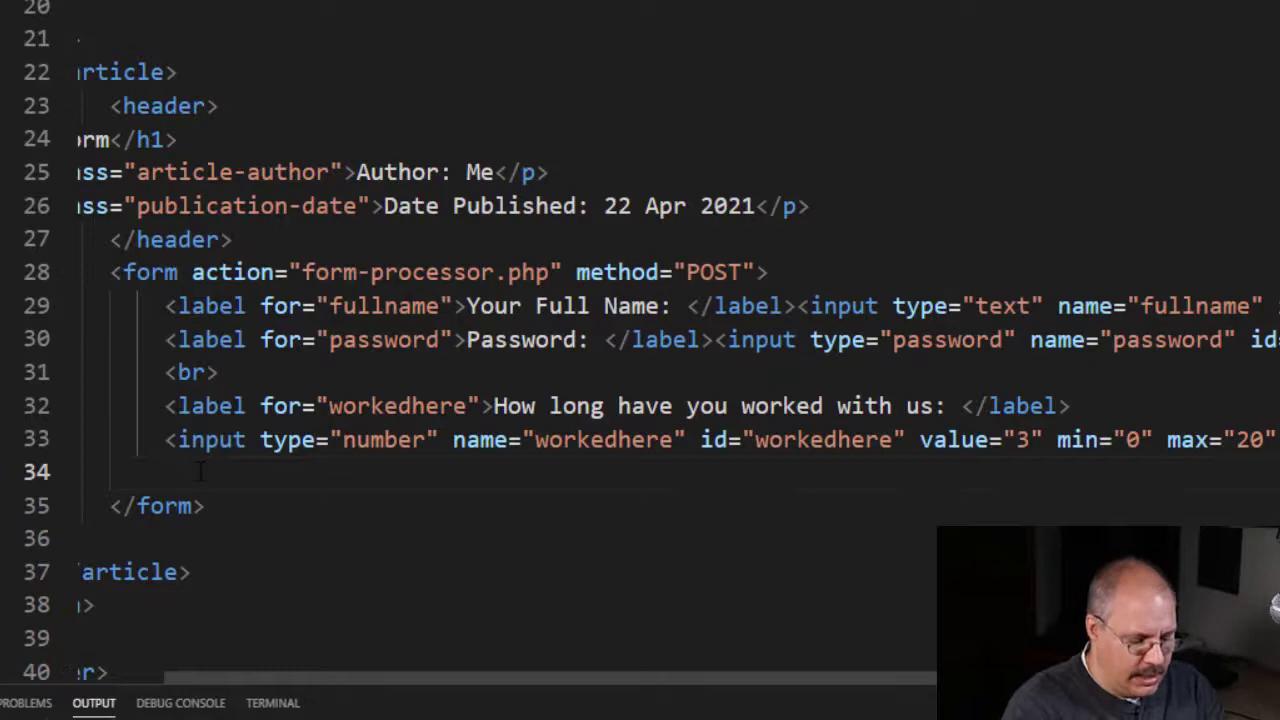
# Step: Add a department label "What department do you work in:" followed by an empty select element
pyautogui.write('<label for="department')
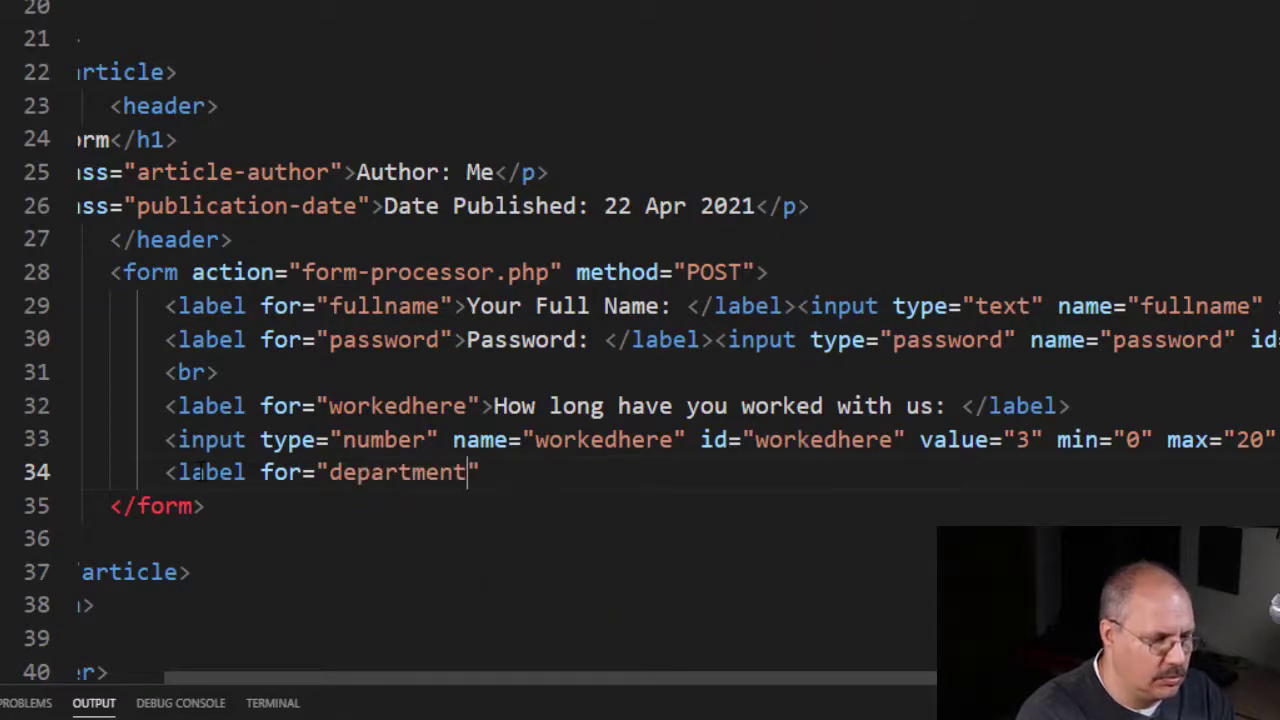
pyautogui.write('">')
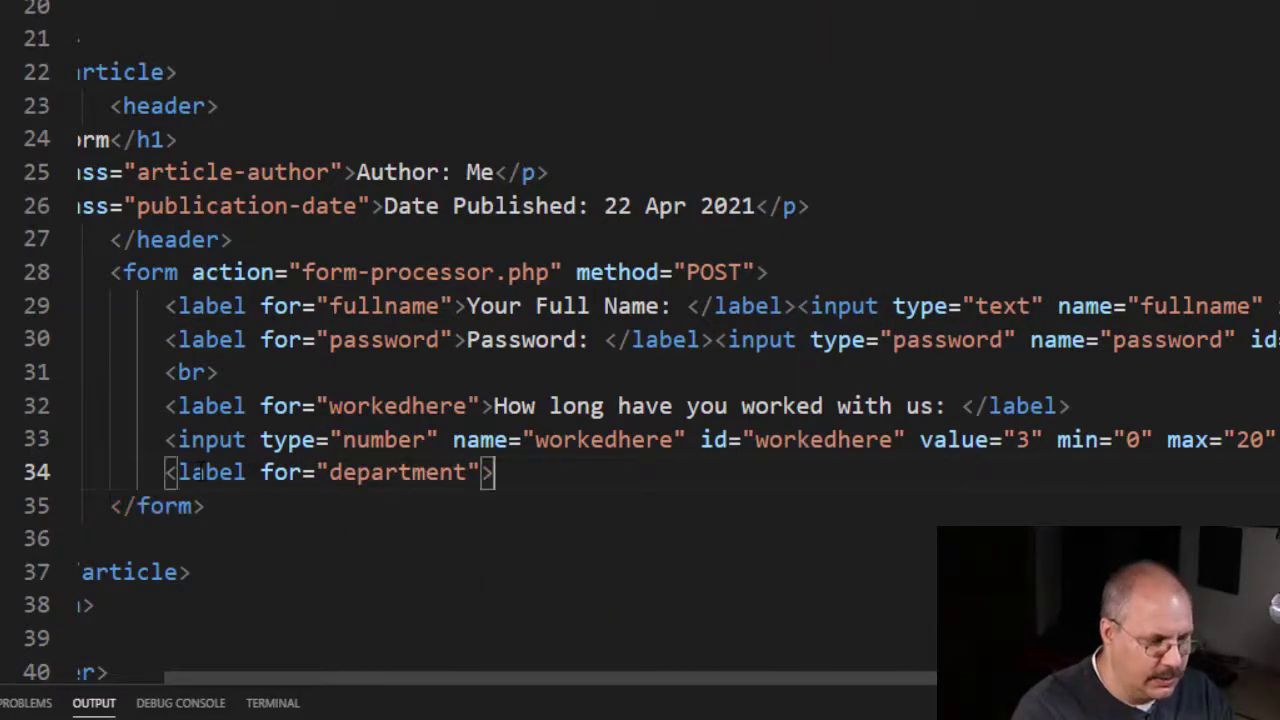
pyautogui.write('What department do you work in: </label>')
pyautogui.write('<select></select>')
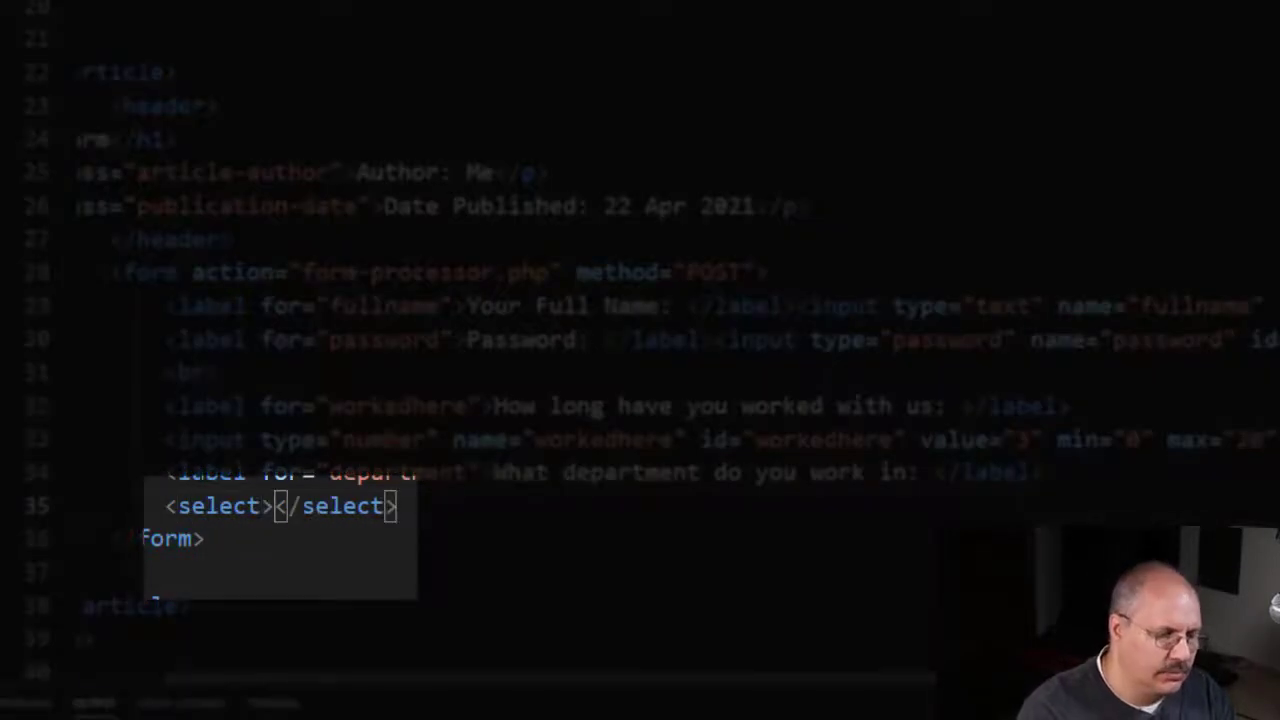
# Step: Give the select name="department" and id="department", with tags on separate lines
pyautogui.press('enter')
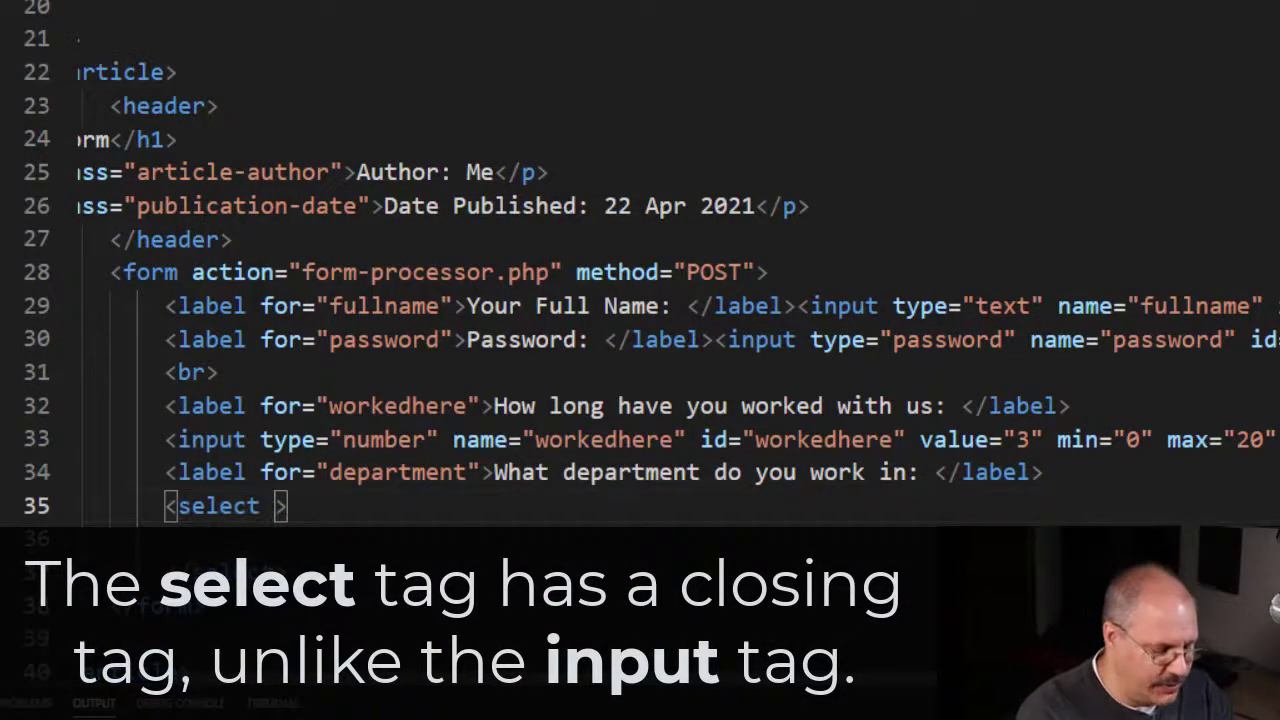
pyautogui.write('name=""')
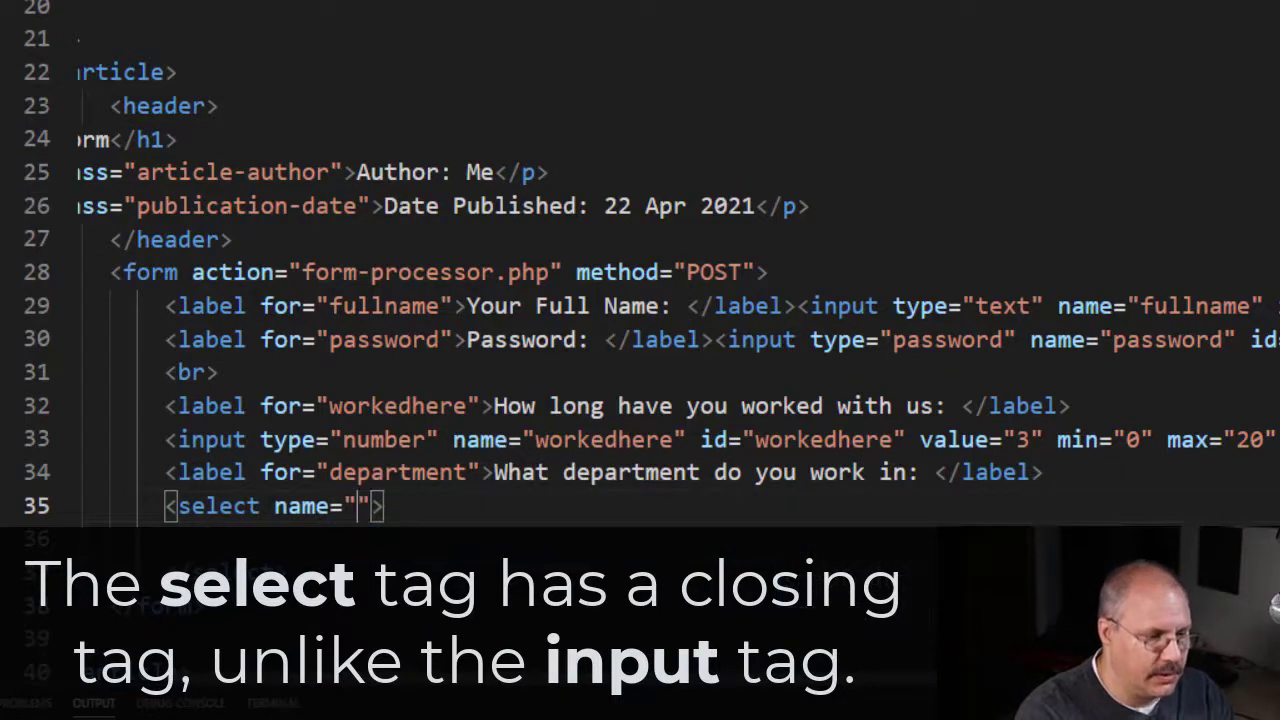
pyautogui.write('department')
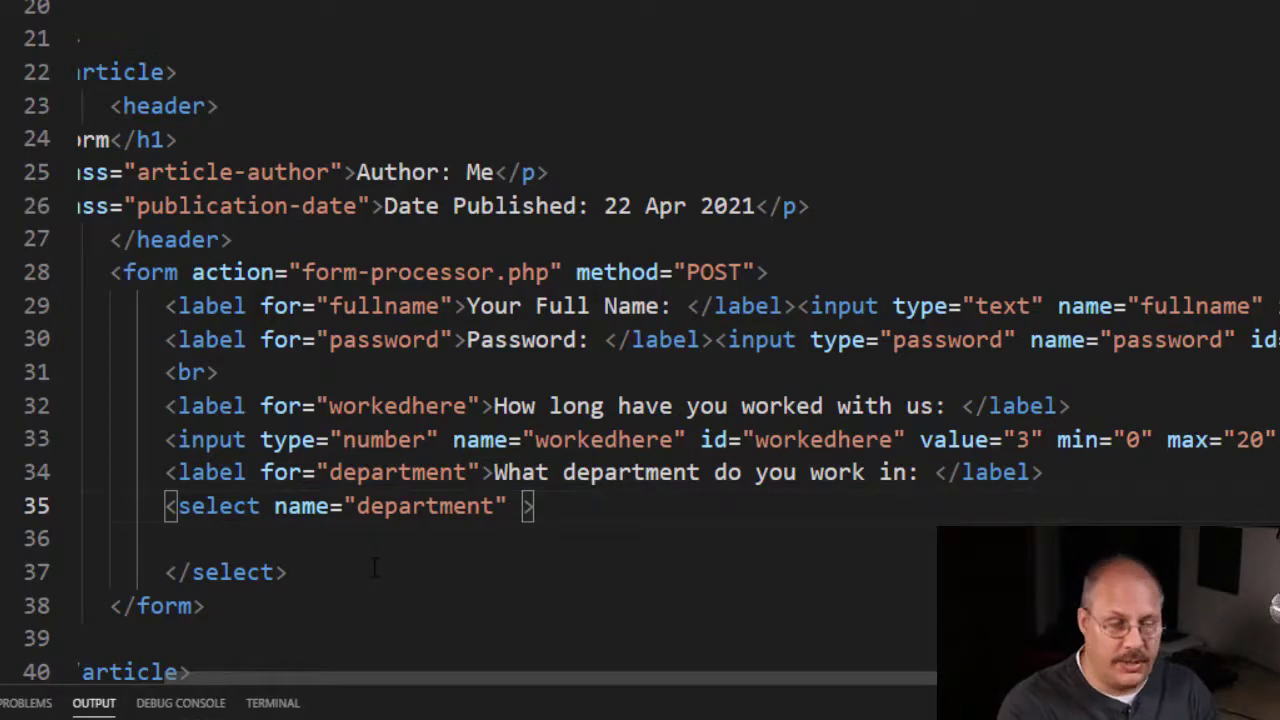
pyautogui.write('id="de')
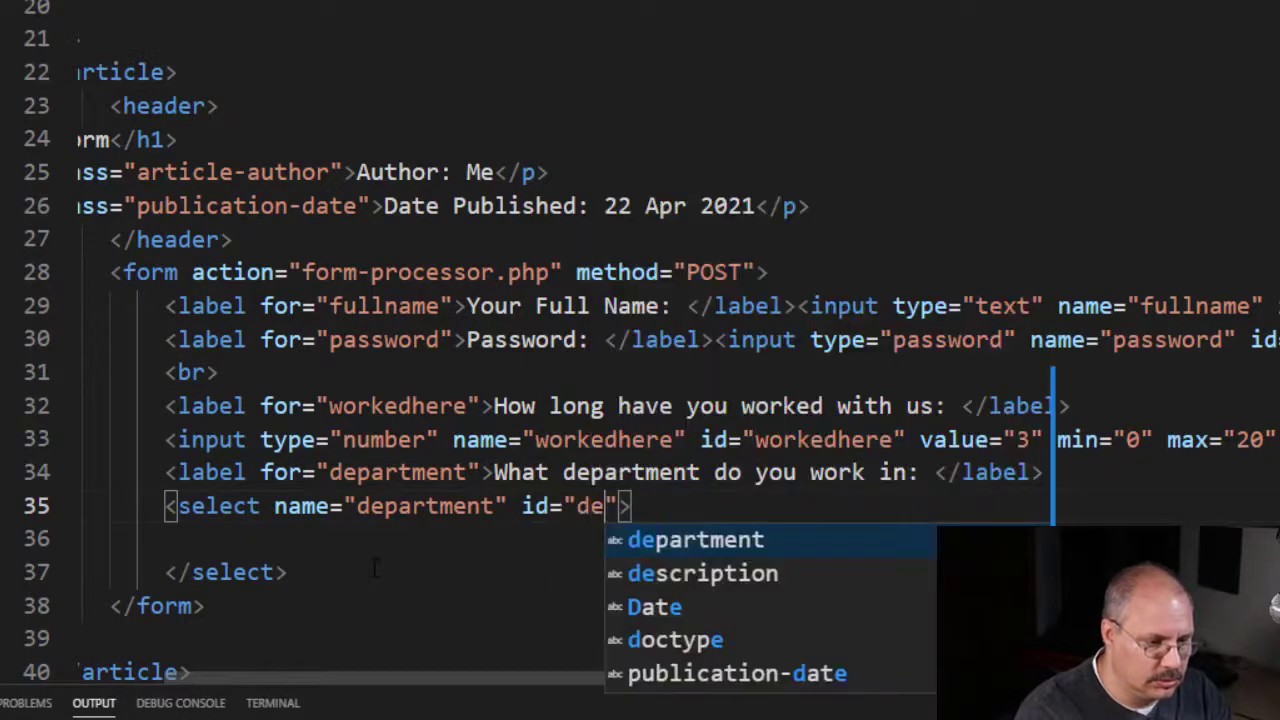
pyautogui.press('Tab')
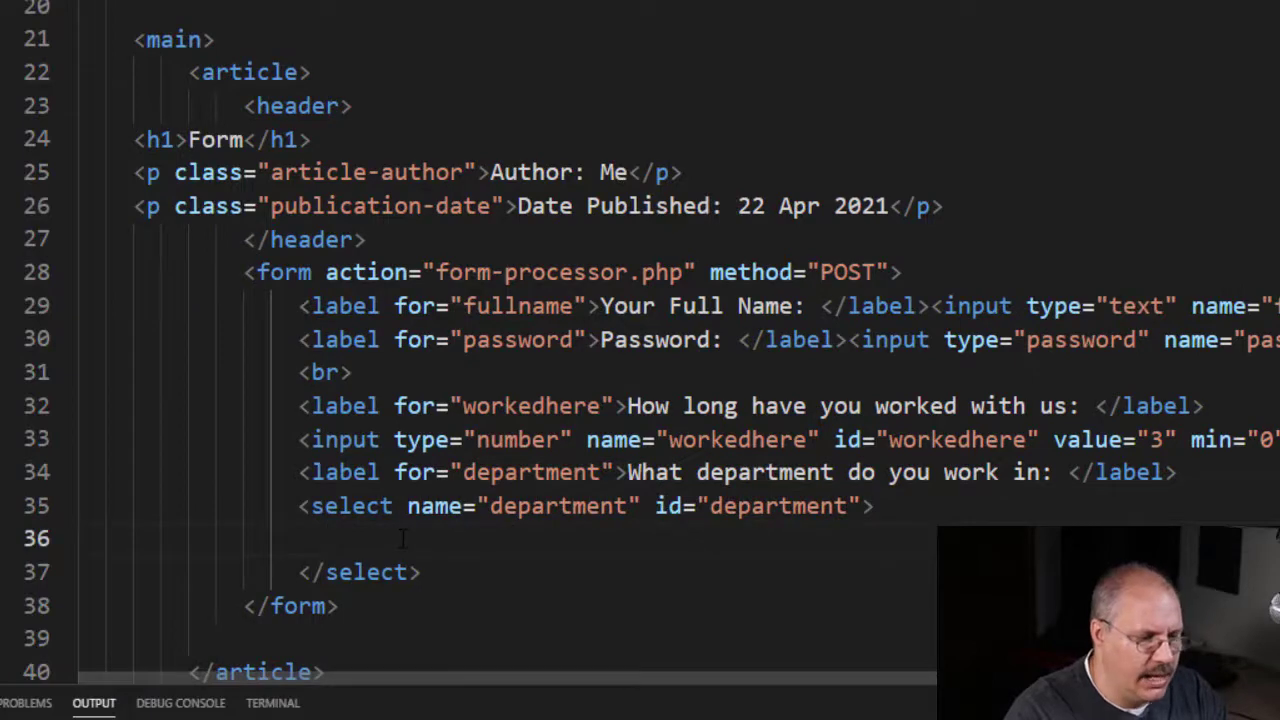
# Step: Add option elements Sales and Marketing inside the select and begin a third option tag
pyautogui.write('<')
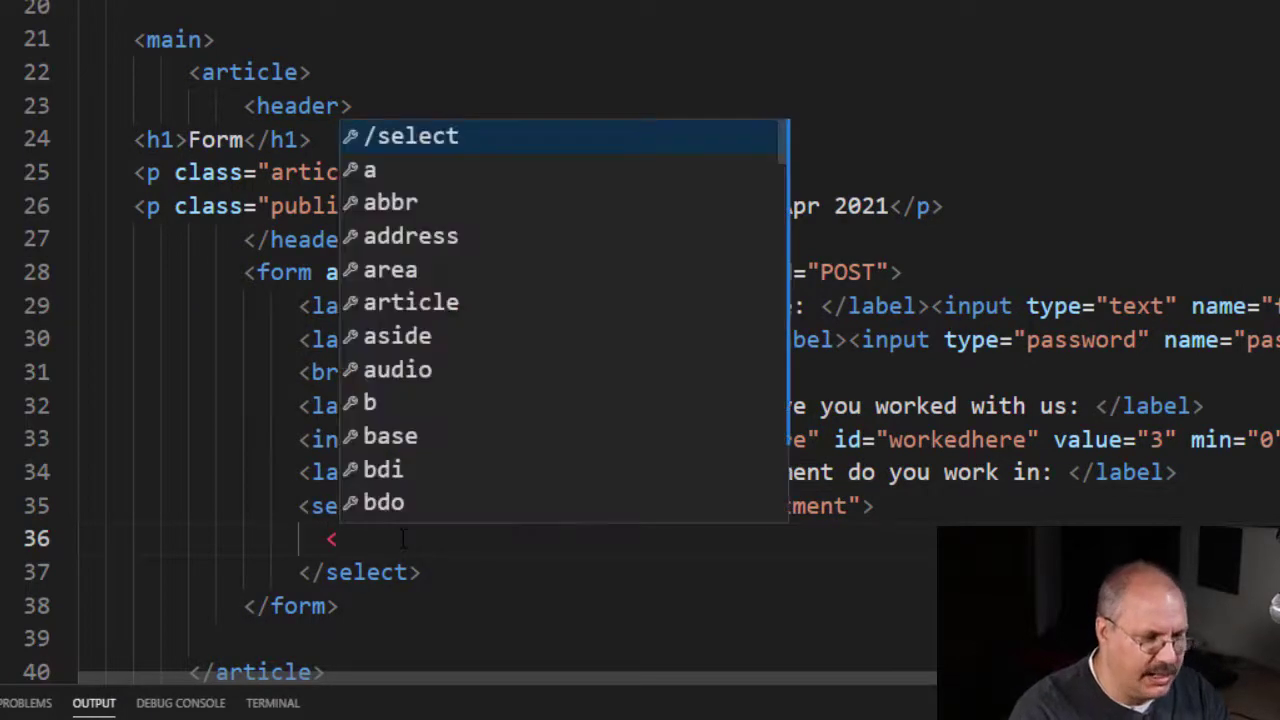
pyautogui.write('option></option>')
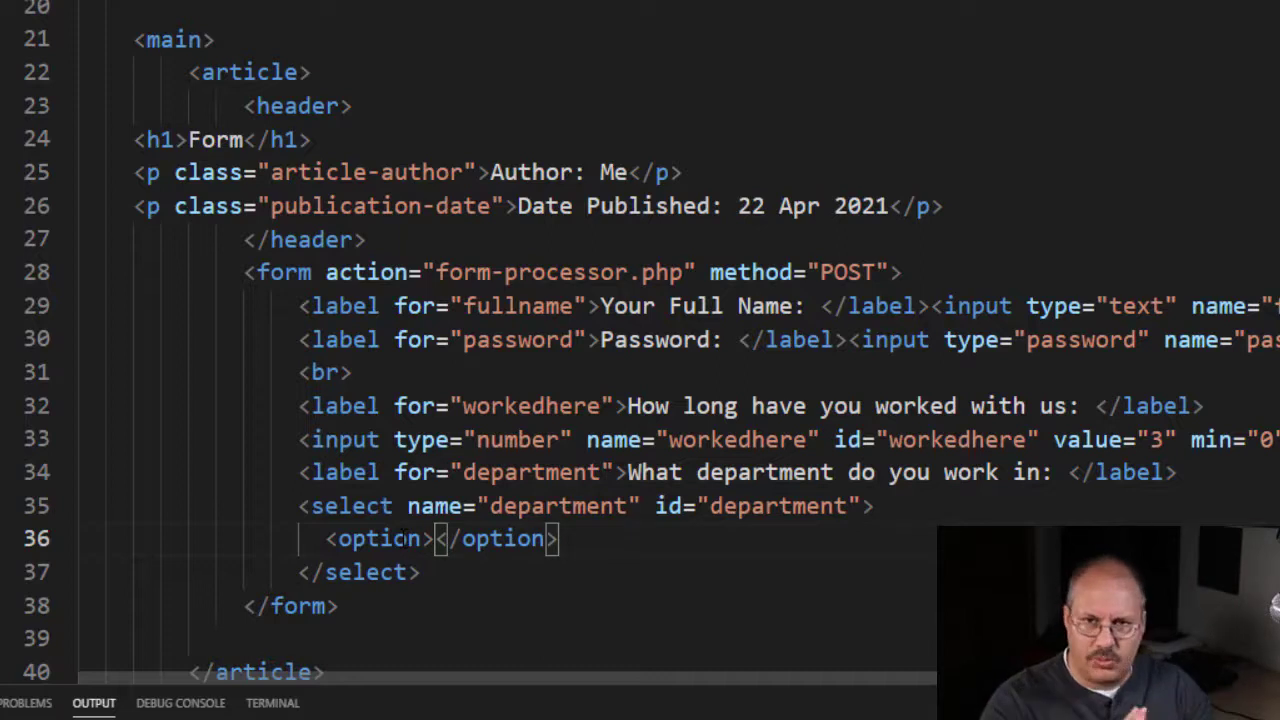
pyautogui.write('Sales')
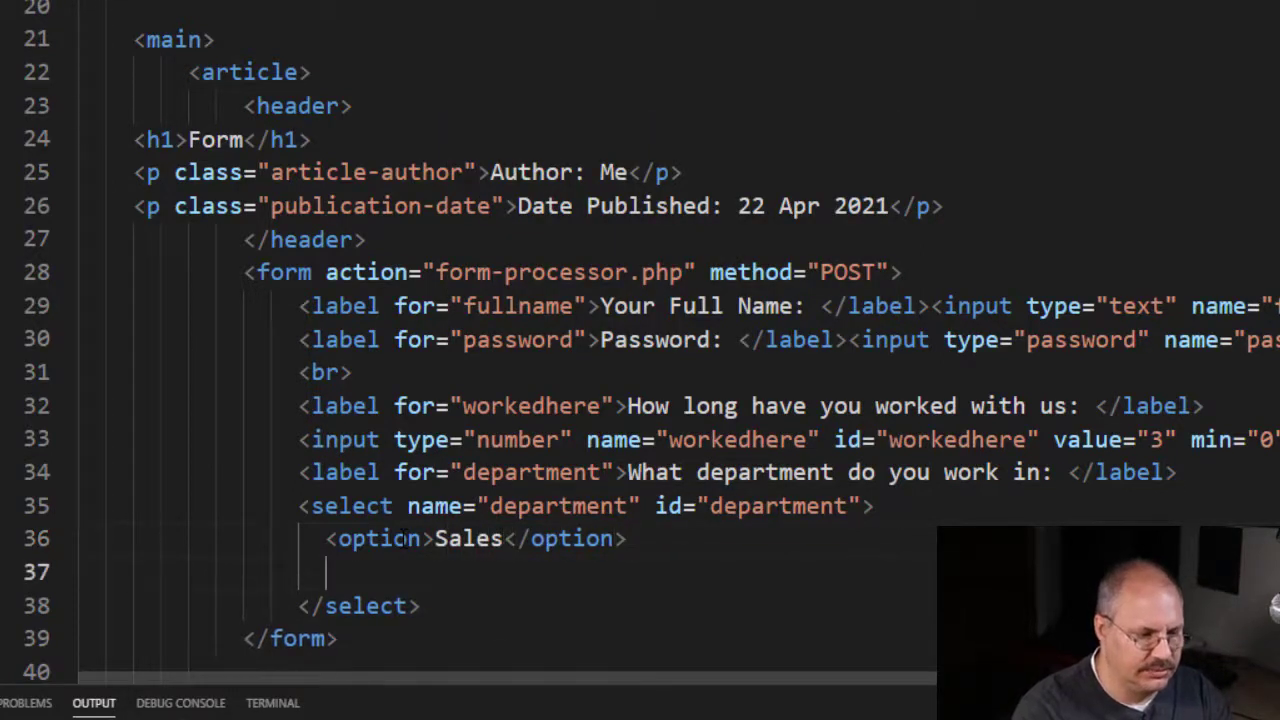
pyautogui.write('<option>M</option>')
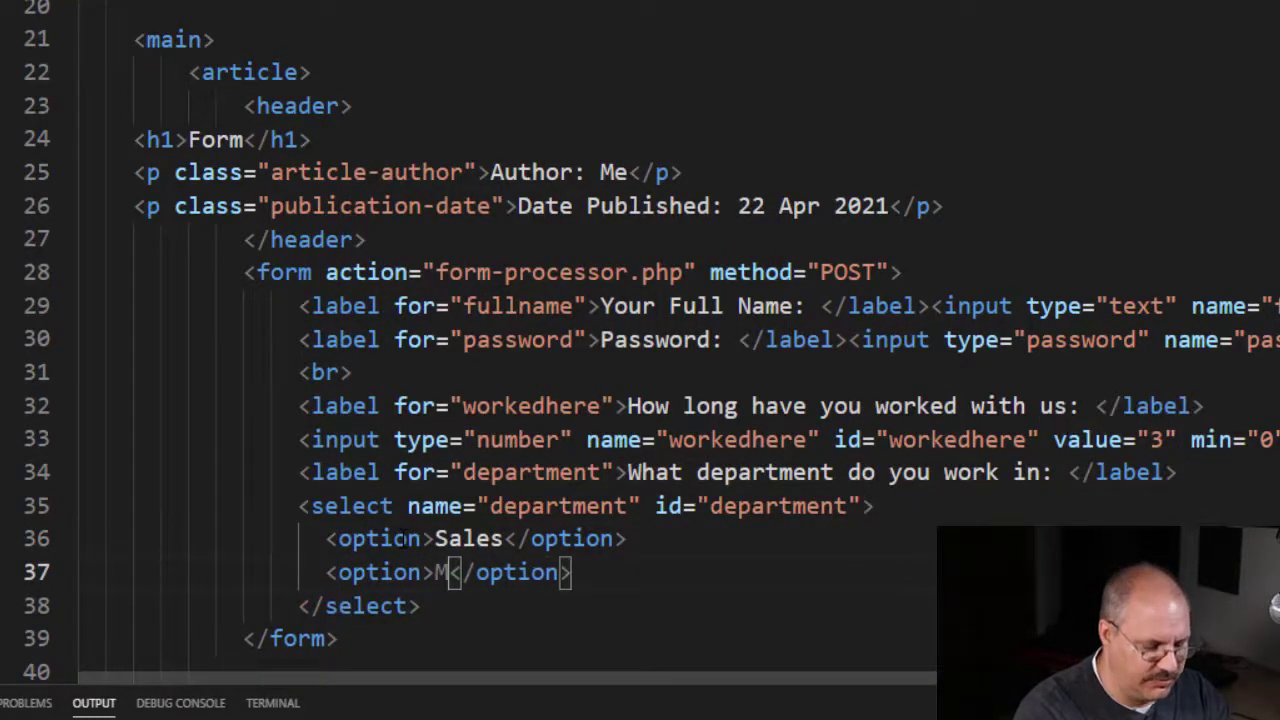
pyautogui.write('arketing')
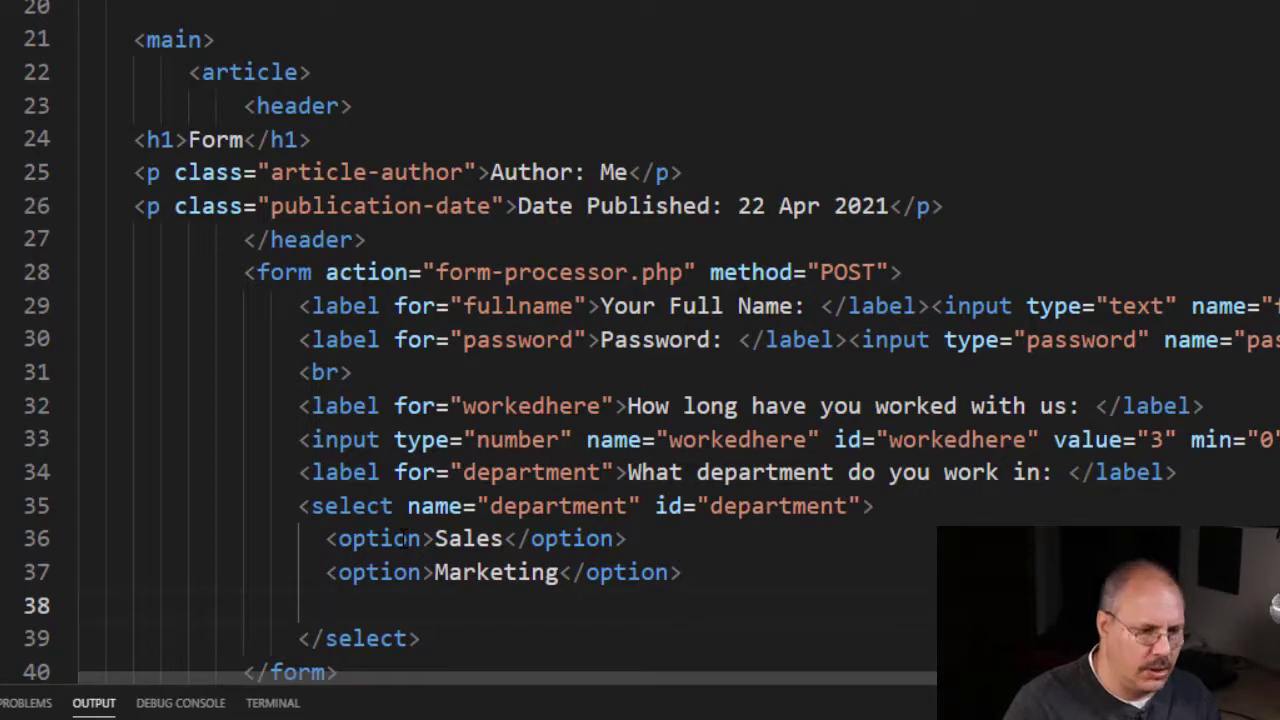
pyautogui.write('<option')
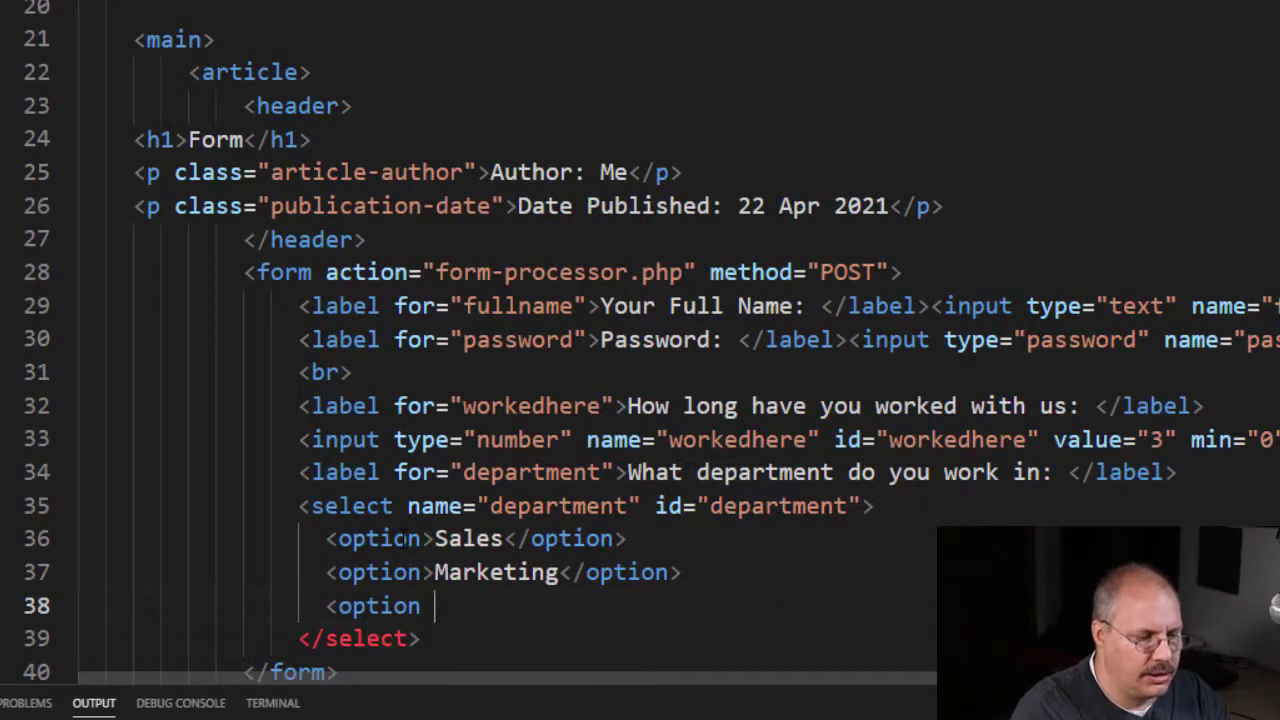
# Step: Complete the third option as Administration with value="NA"
pyautogui.write('value="')
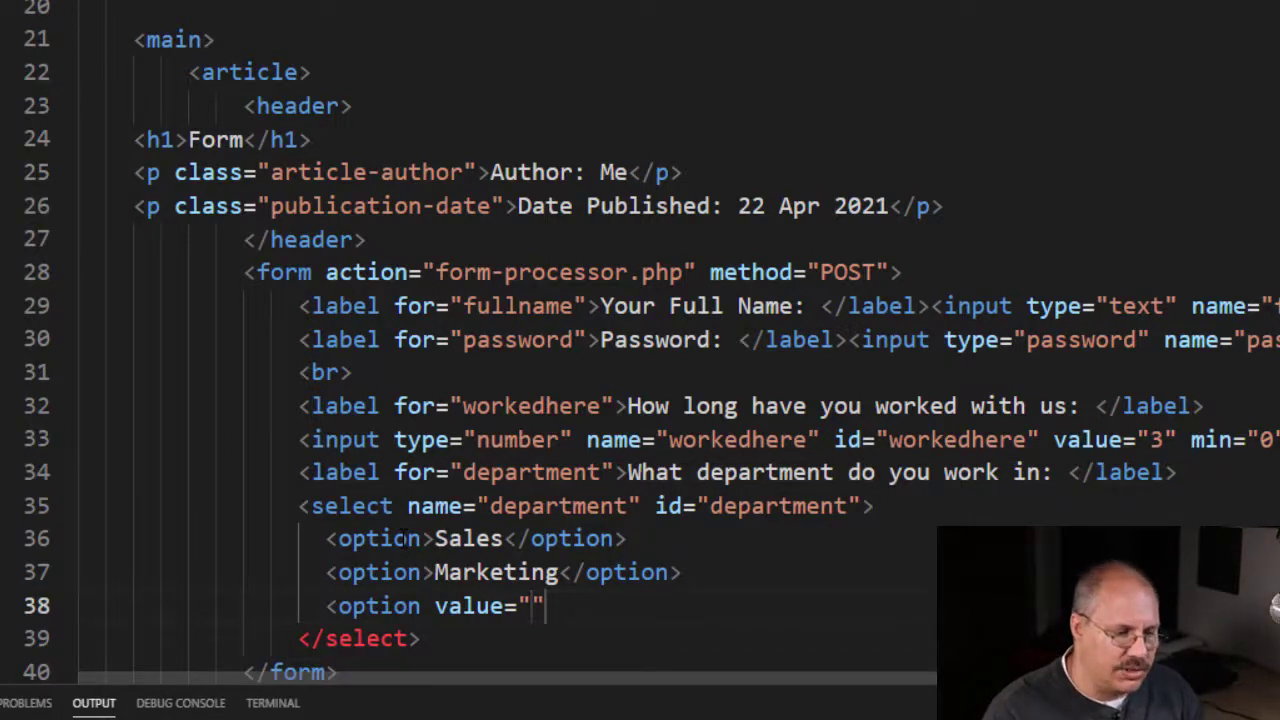
pyautogui.write('NA')
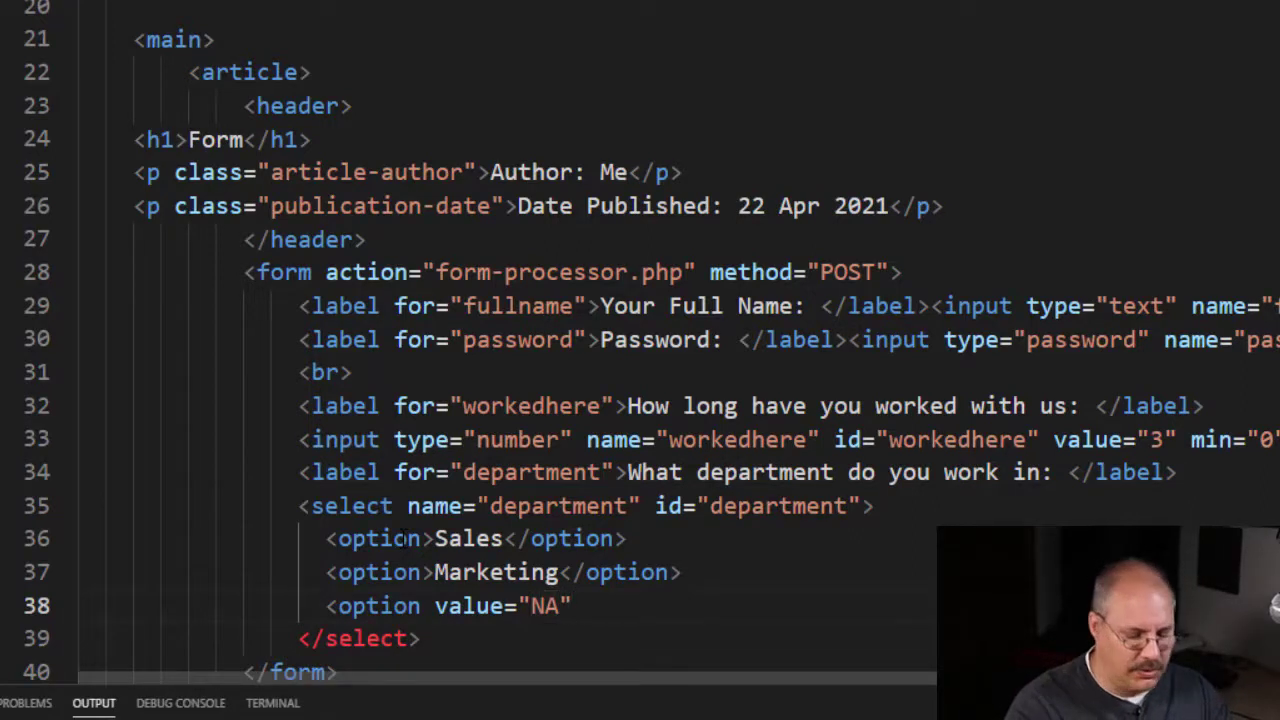
pyautogui.write('Ad')
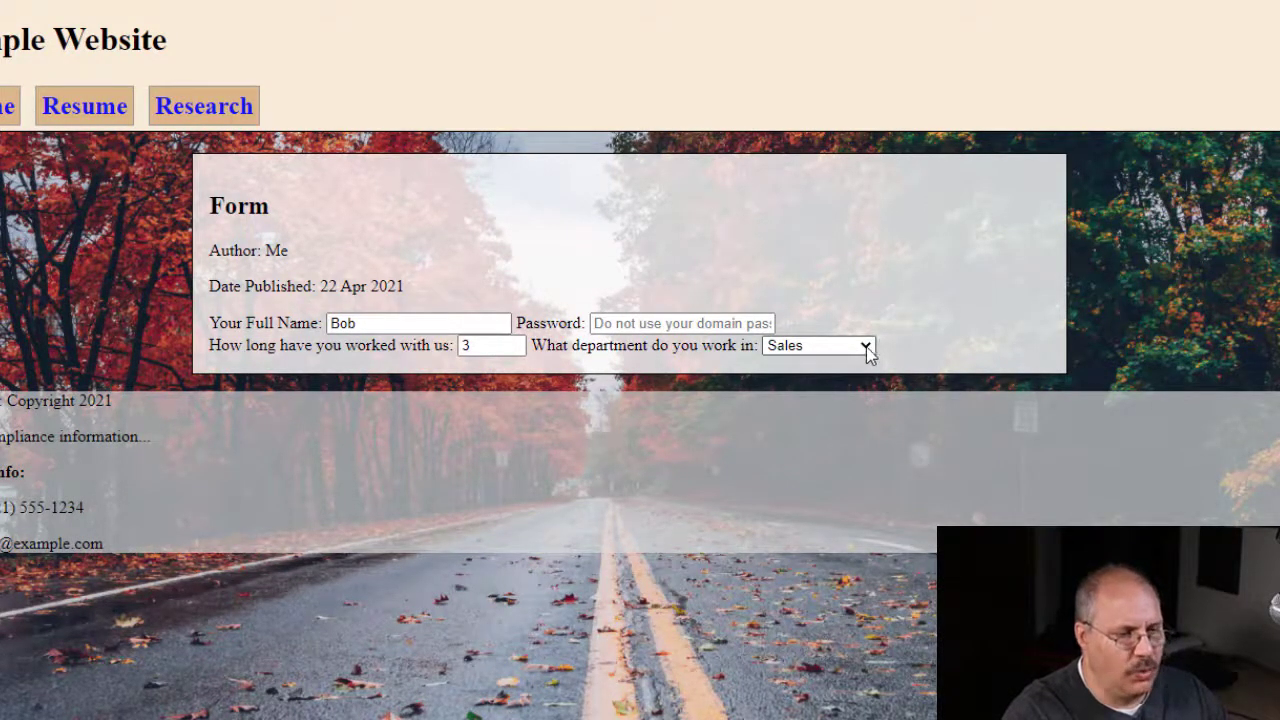
# Step: Check the dropdown's three options, add a <br> before the department label and refresh
pyautogui.click(815, 345)
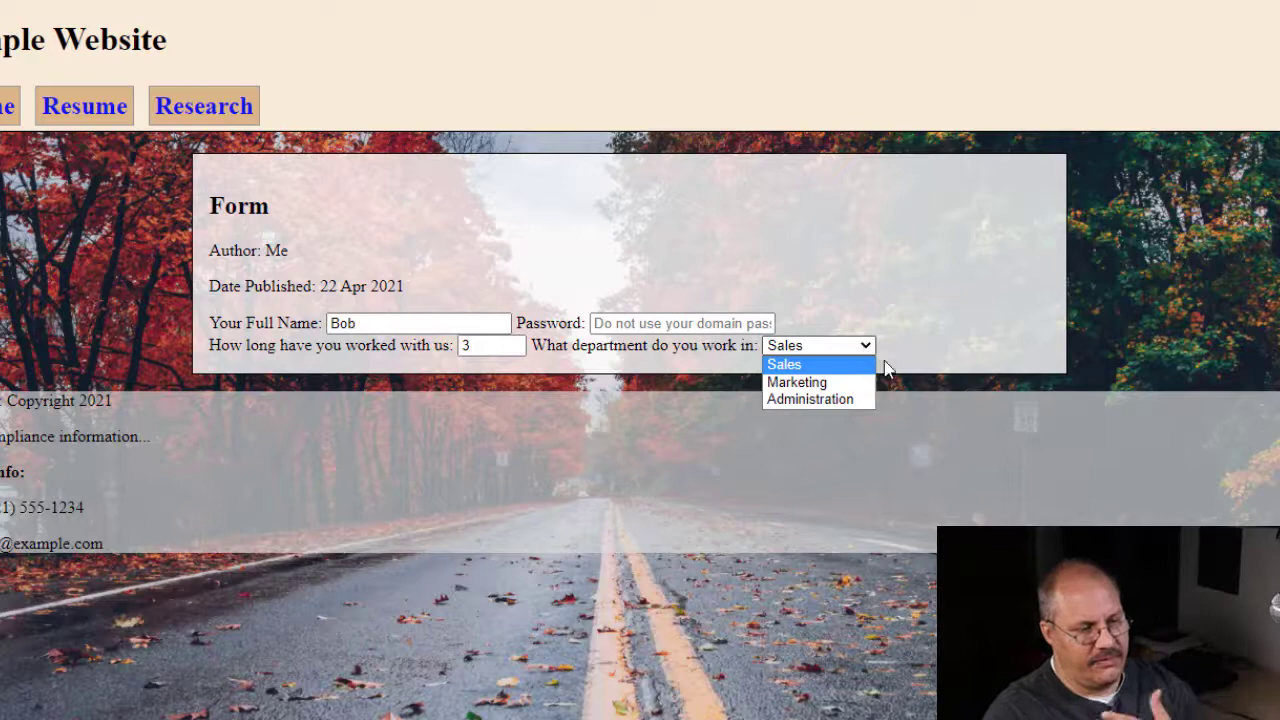
pyautogui.click(784, 364)
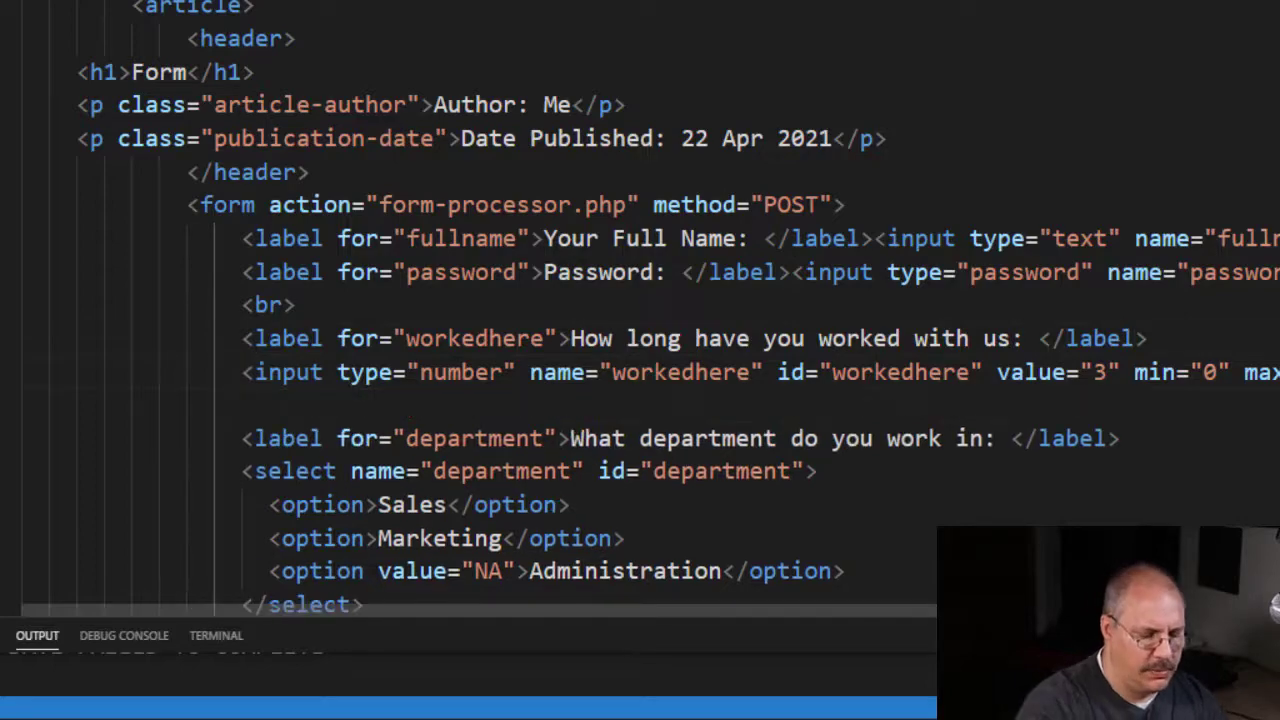
pyautogui.write('<br>')
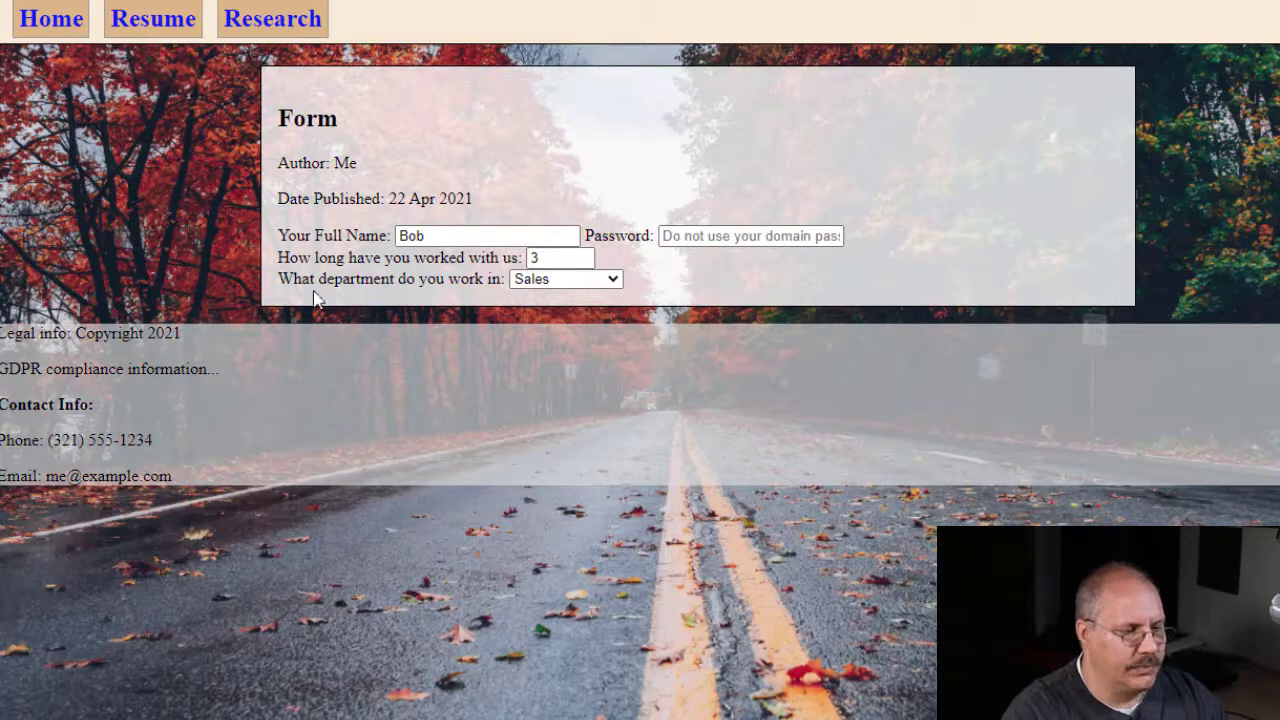
pyautogui.click(565, 278)
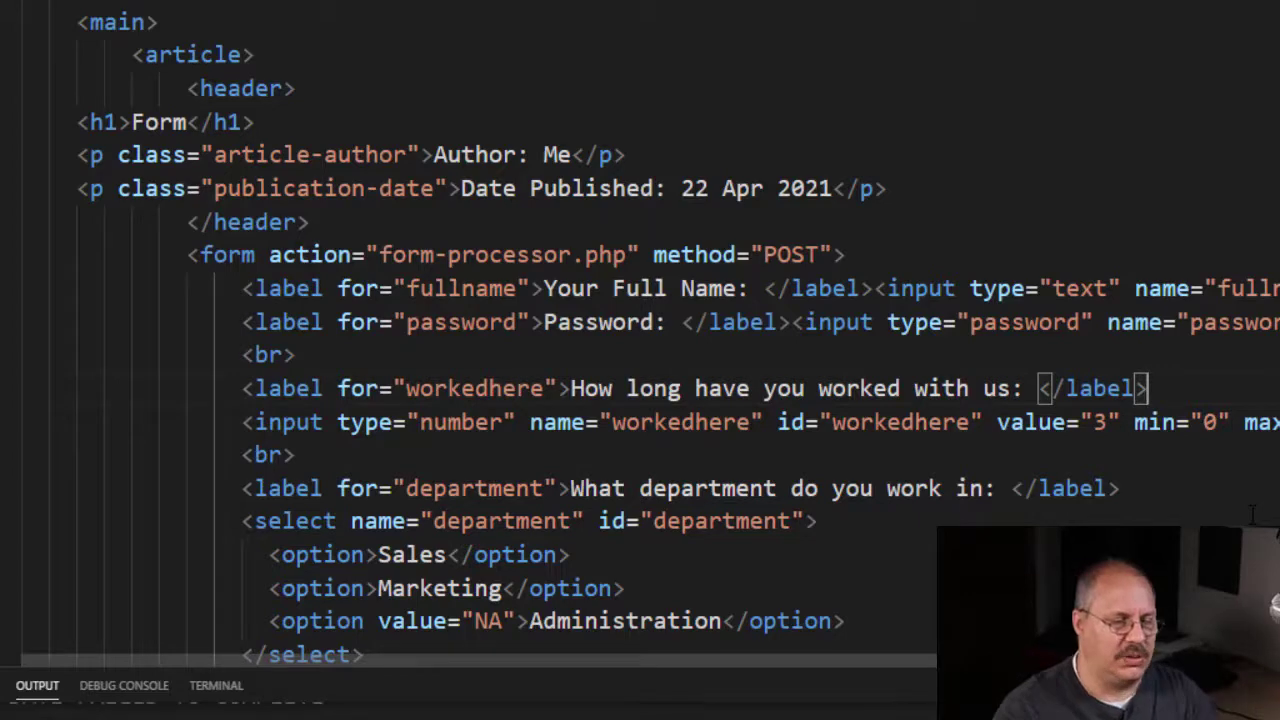
# Step: Add size="3" to the select so three options show at once
pyautogui.write('s')
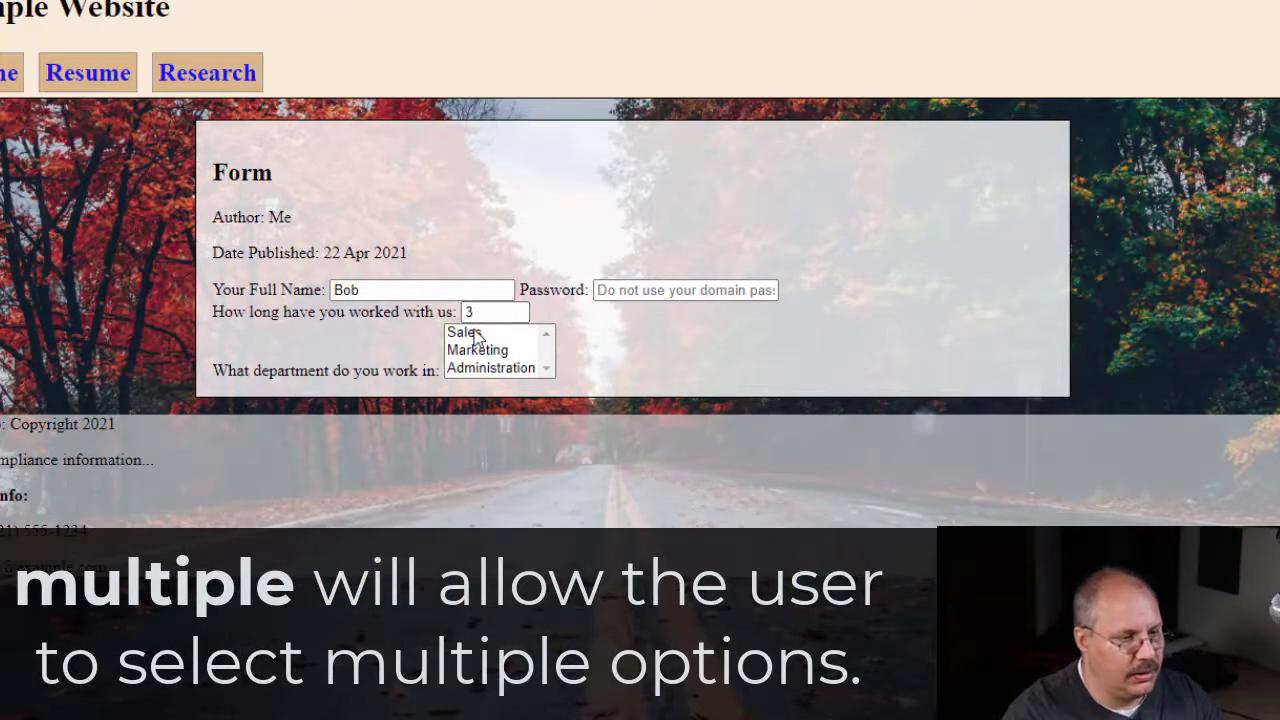
# Step: Choose Sales, then Administration in the three-row department list box
pyautogui.click(490, 368)
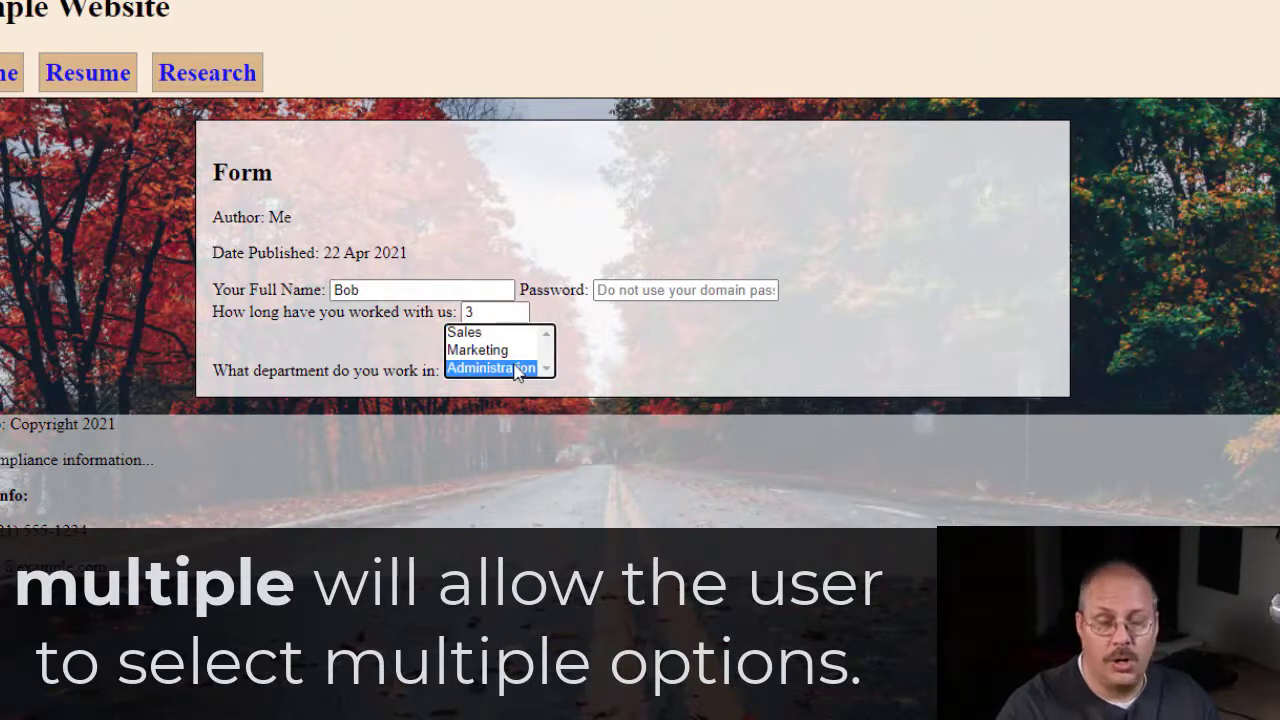
pyautogui.click(464, 332)
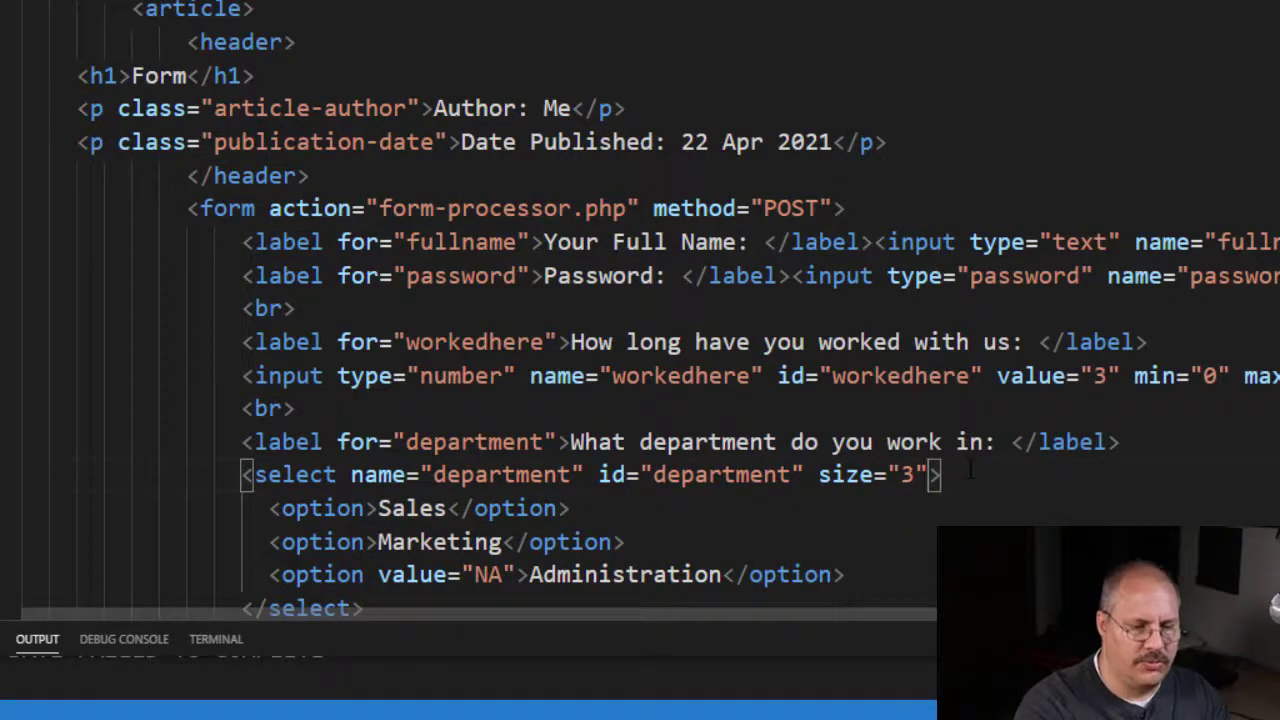
# Step: Change the select's size value from 3 back to 1
pyautogui.write('1')
pyautogui.write('<op')
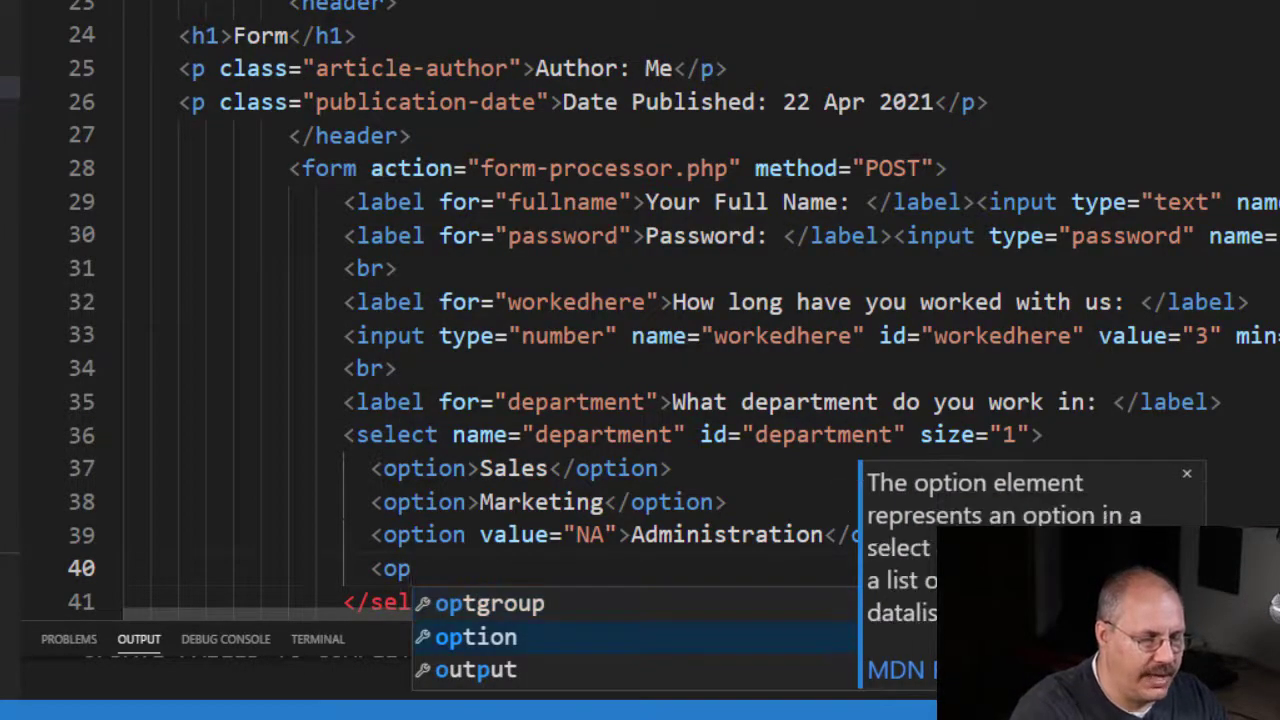
# Step: Add a fourth option, Support, marked selected, below Administration
pyautogui.press('Tab')
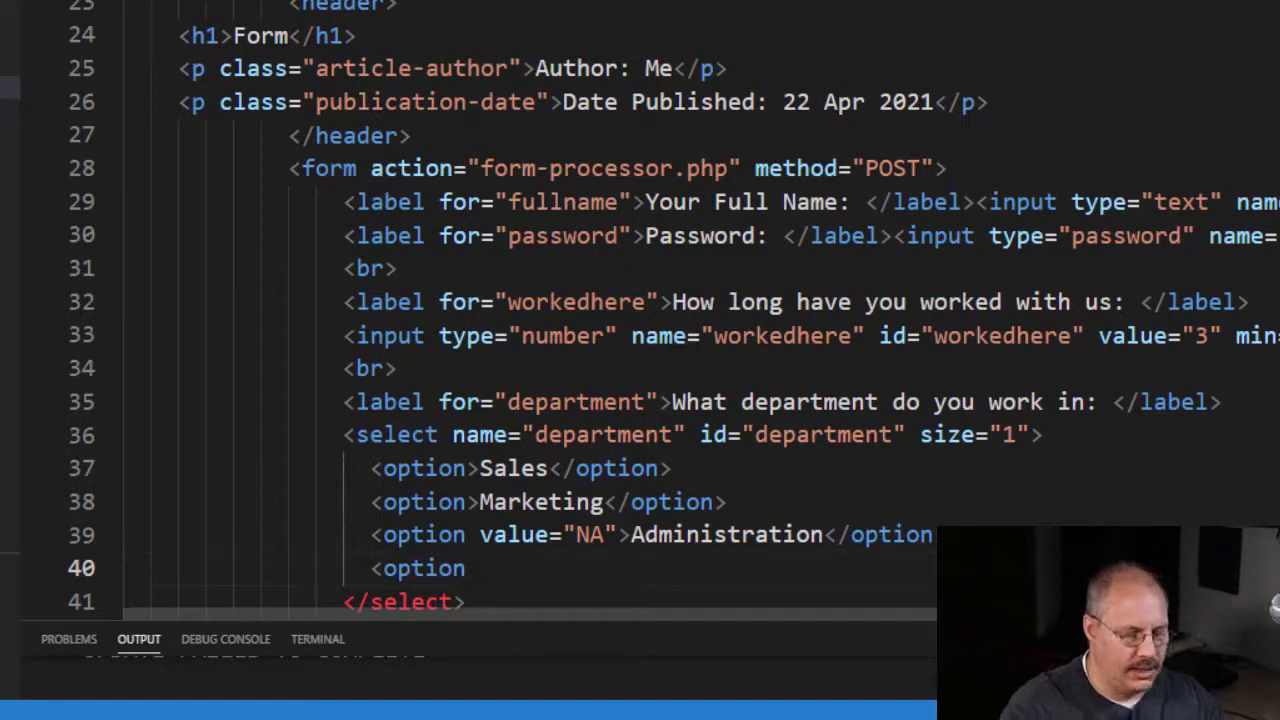
pyautogui.write('s')
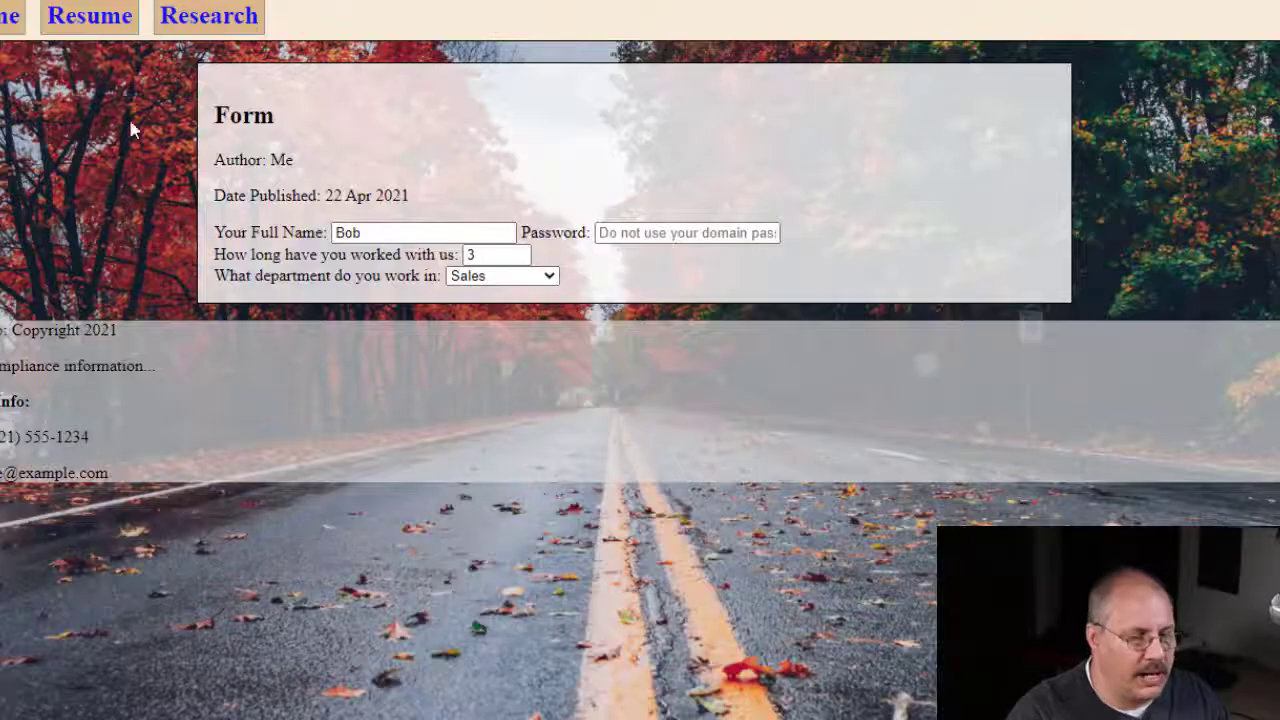
# Step: Reload the page so the dropdown shows Support preselected
pyautogui.click(501, 275)
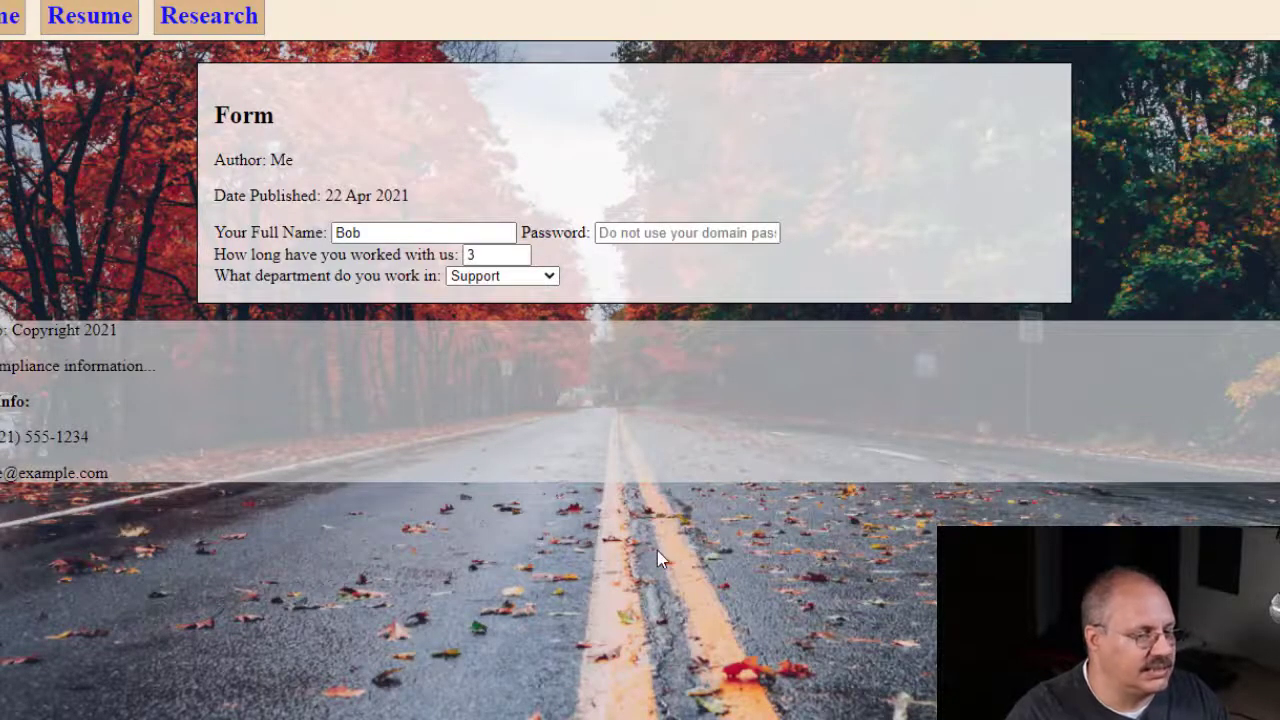